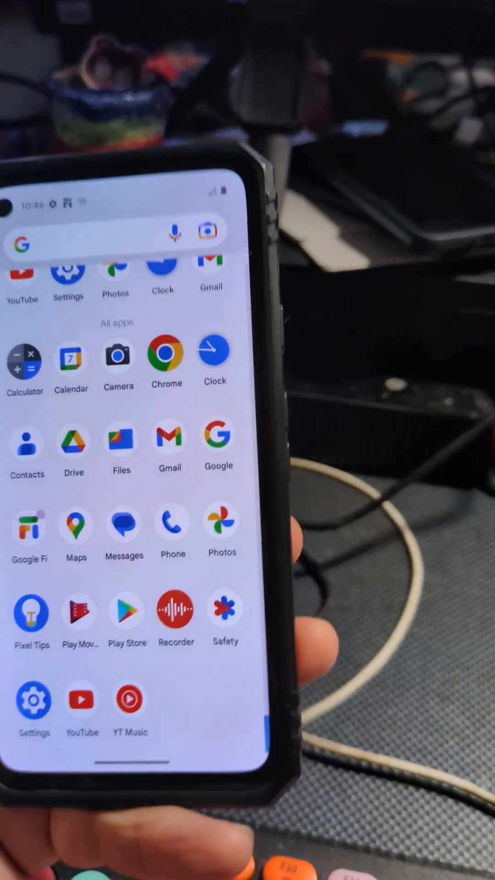
Step: Go into Settings and reach About phone to tap the build number into developer mode
{"action": "left_click", "coordinate": [33, 700]}
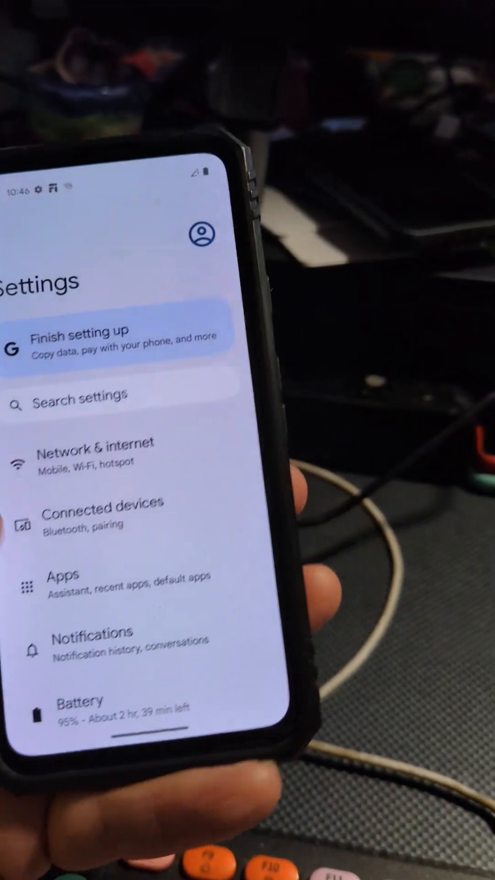
{"action": "scroll", "scroll_direction": "down", "scroll_amount": 3}
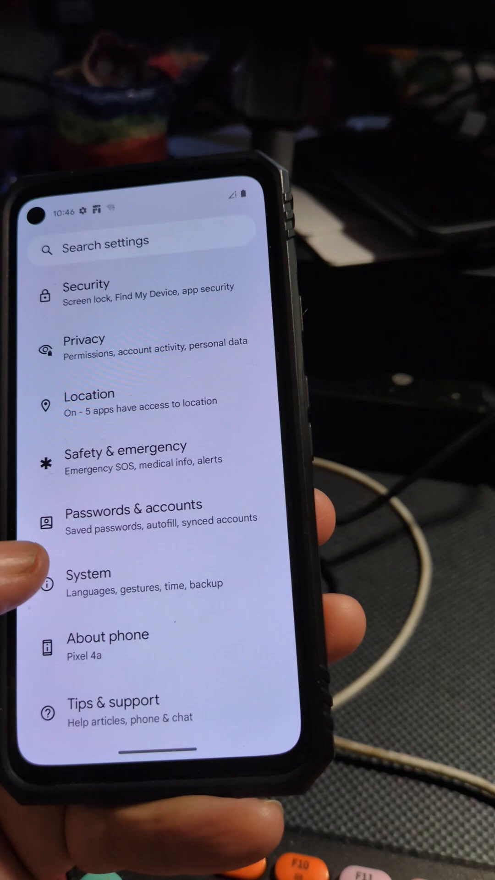
{"action": "left_click", "coordinate": [109, 645]}
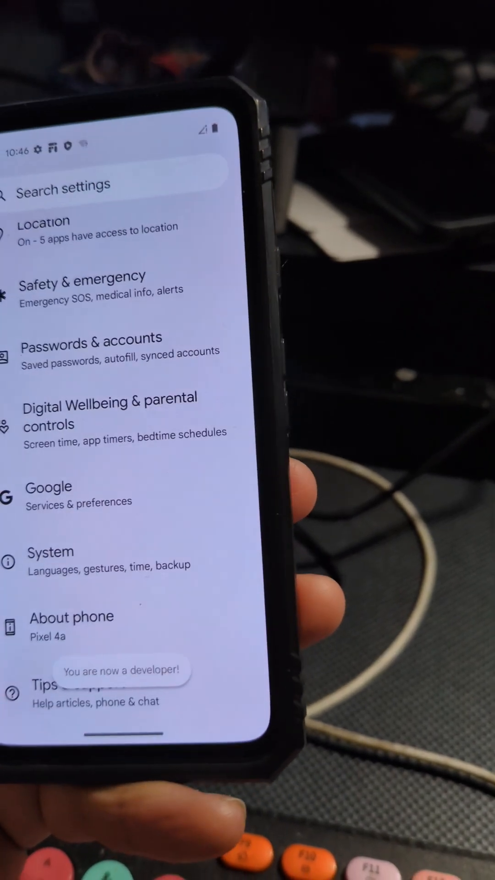
Step: Return to System settings and scroll to where Developer options now appears
{"action": "left_click", "coordinate": [72, 616]}
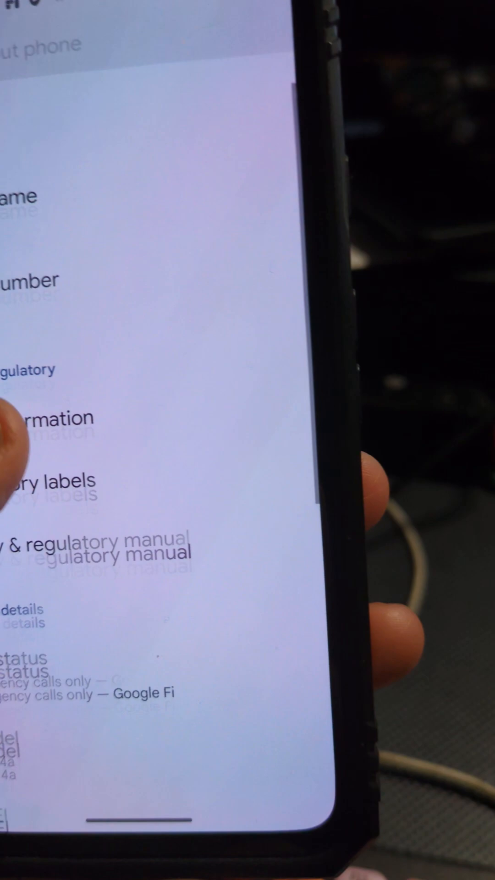
{"action": "scroll", "scroll_direction": "down", "scroll_amount": 3}
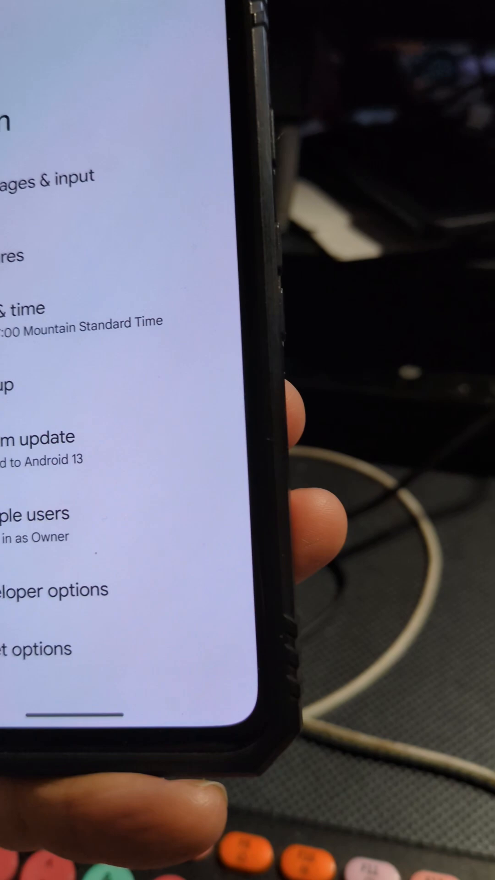
Step: Enter Developer options and scroll to the USB debugging toggle
{"action": "left_click", "coordinate": [56, 590]}
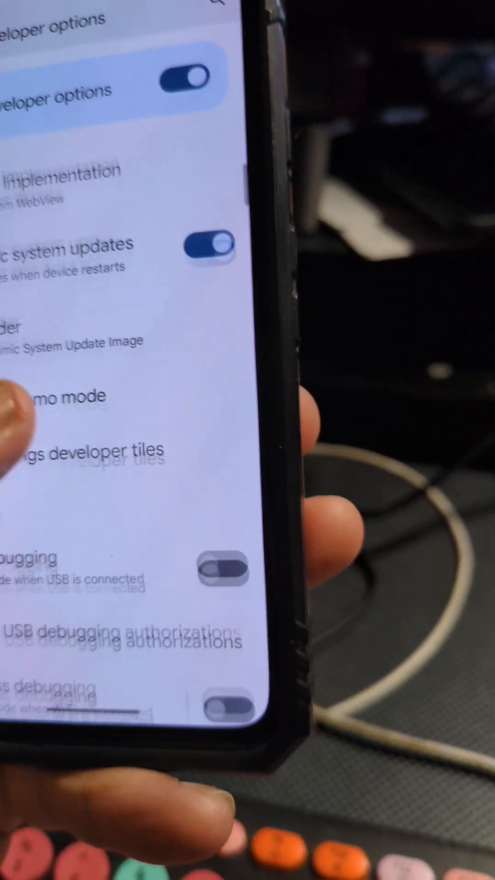
{"action": "scroll", "scroll_direction": "up", "scroll_amount": 3}
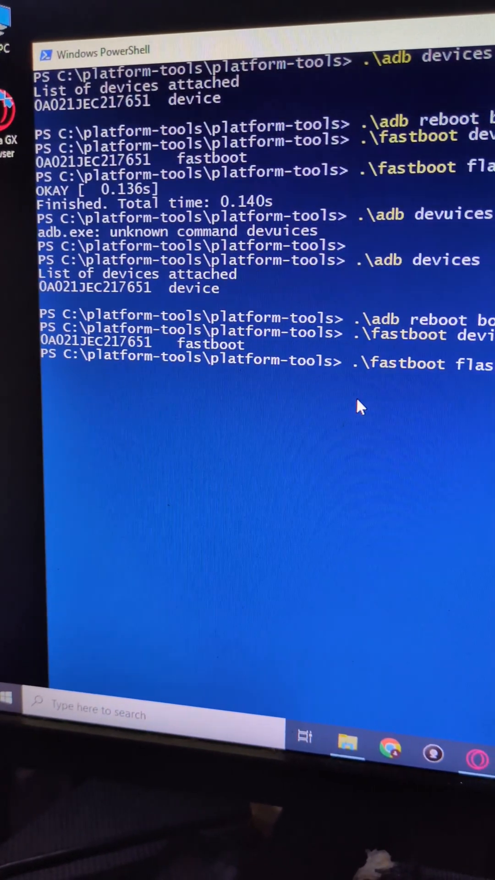
Step: Complete the fastboot command with 'flash boot boot.img' at the platform-tools prompt
{"action": "type", "text": "flash boot boot.img"}
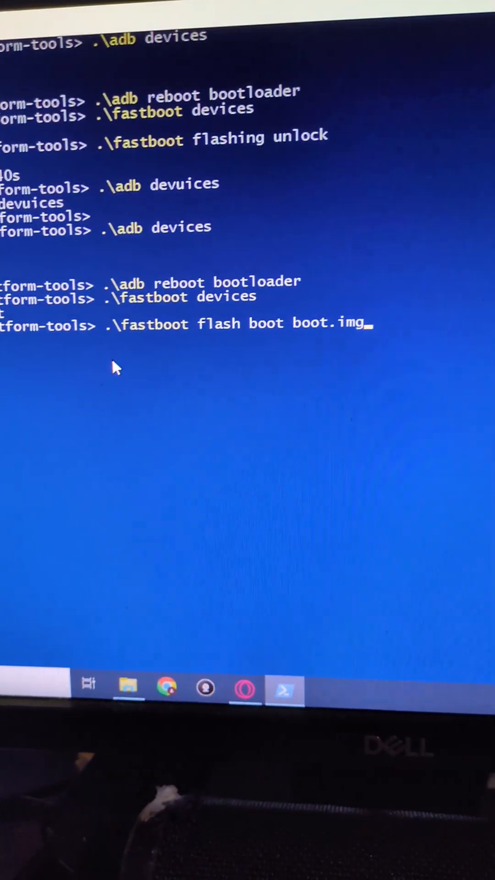